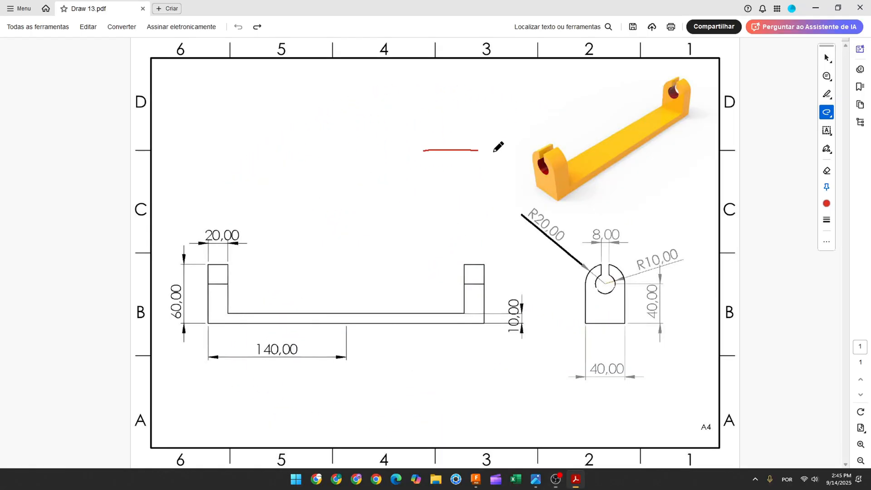
Step: Sketch a red freehand arrow in Acrobat pointing at the 3D bracket image
left_click_drag(474, 149, 506, 148)
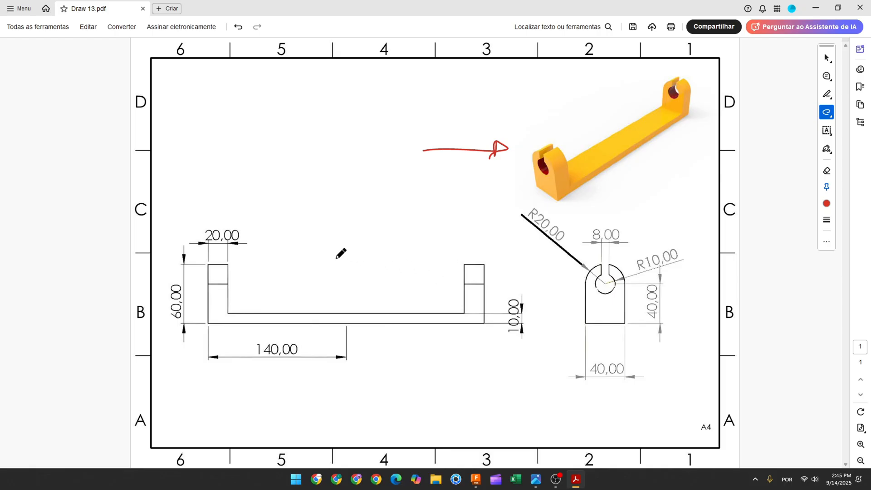
left_click_drag(327, 214, 336, 270)
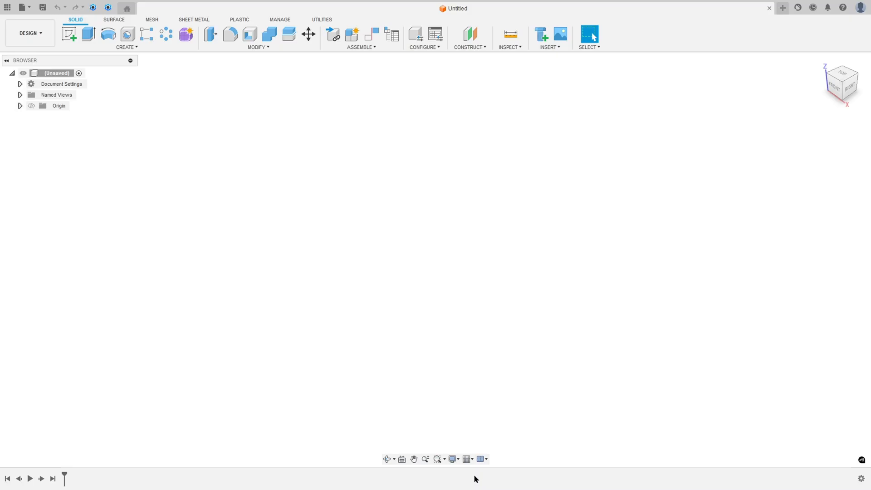
Step: Sketch the L profile 140 long, 60 tall, 20-wide upright, 10-thick base, and finish it
left_click(69, 34)
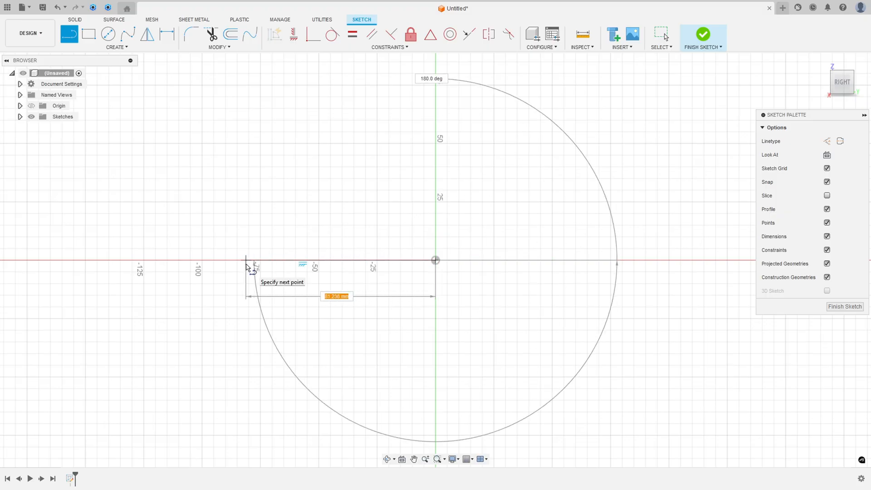
type("140.00")
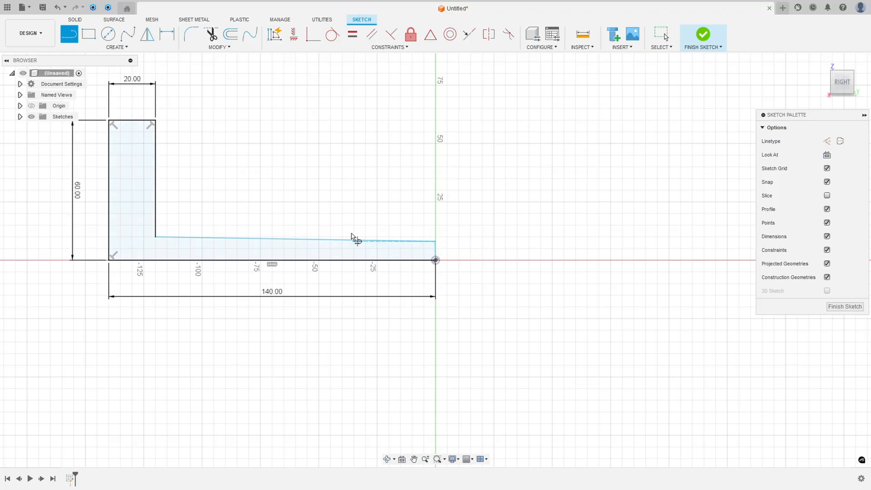
left_click(293, 34)
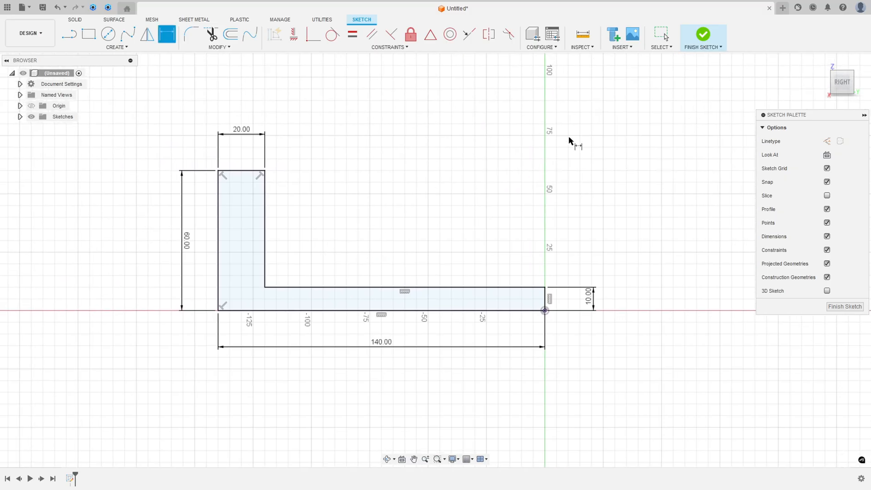
left_click(702, 35)
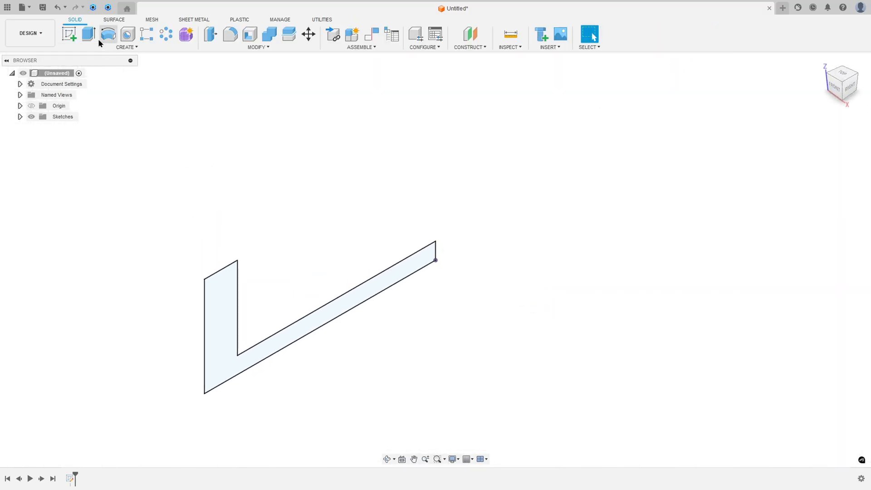
Step: Extrude the L profile symmetrically, whole-length measurement, 40 mm into a solid
left_click(88, 33)
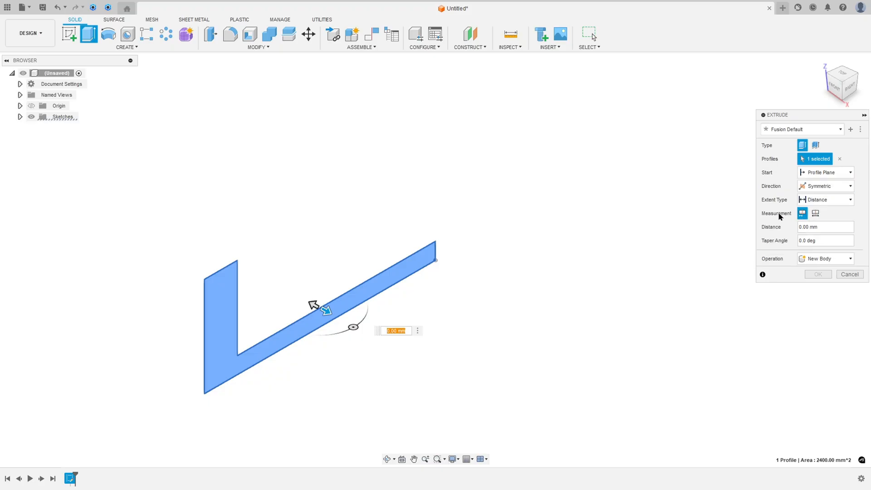
left_click(815, 213)
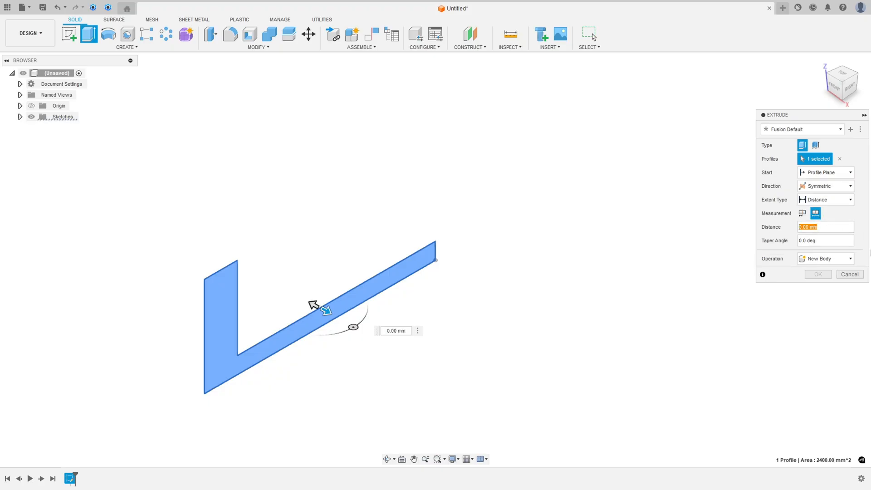
type("40")
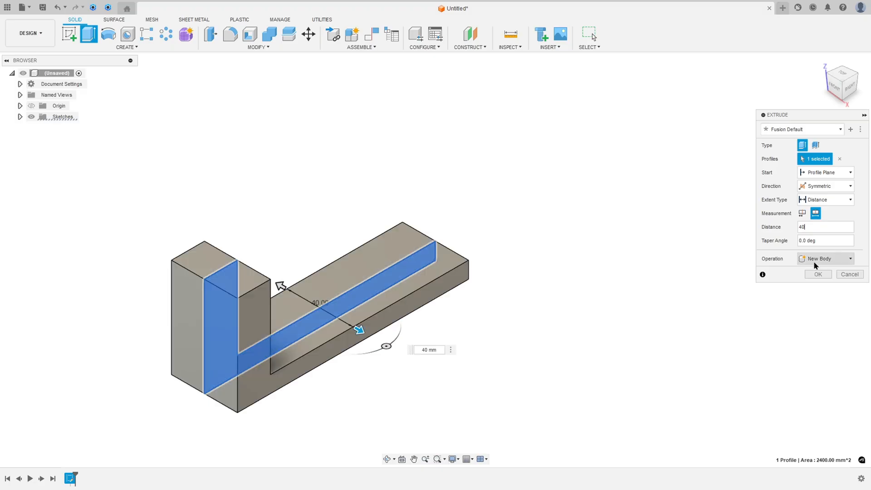
left_click(818, 274)
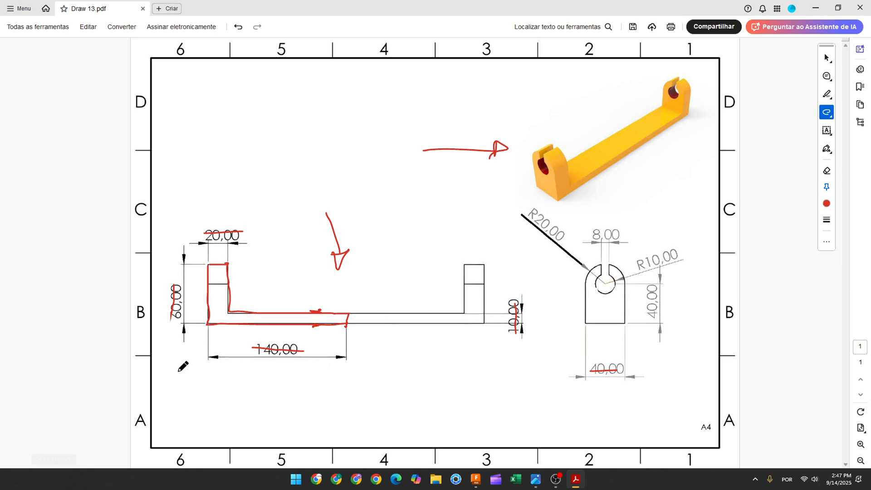
mouse_move(602, 261)
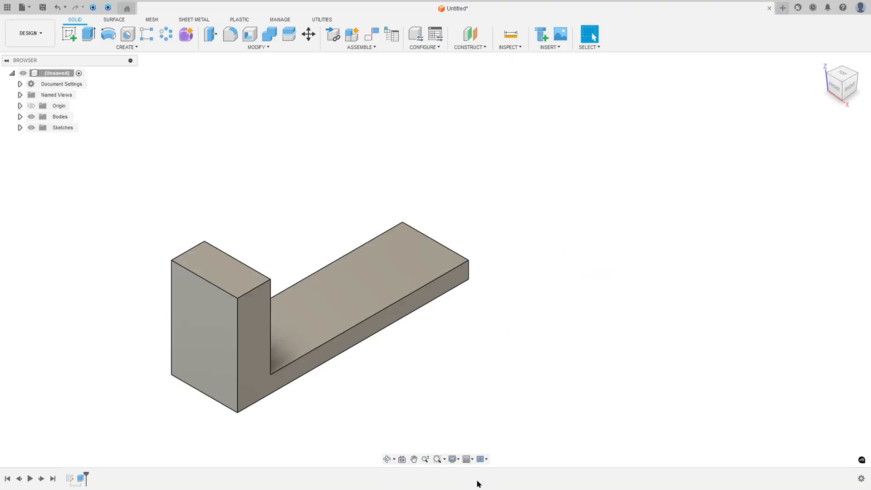
Step: Apply a full round fillet to the upright's top, then begin a sketch on its face
left_click(229, 33)
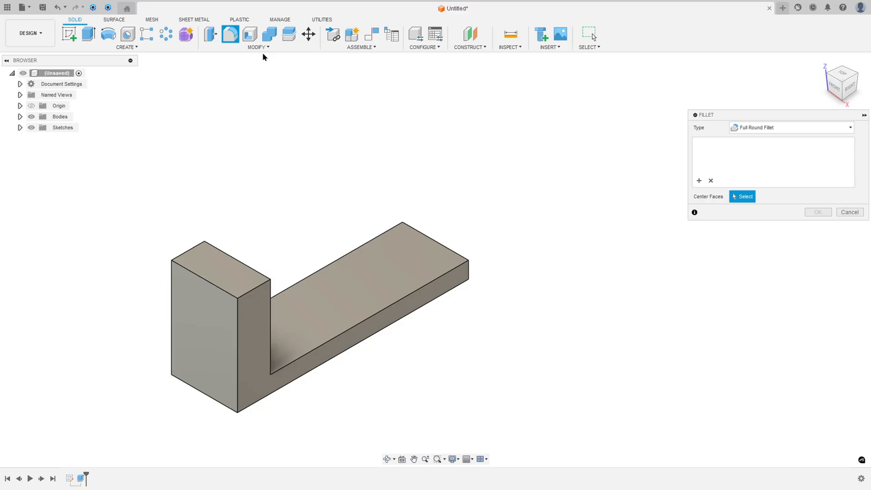
left_click(791, 127)
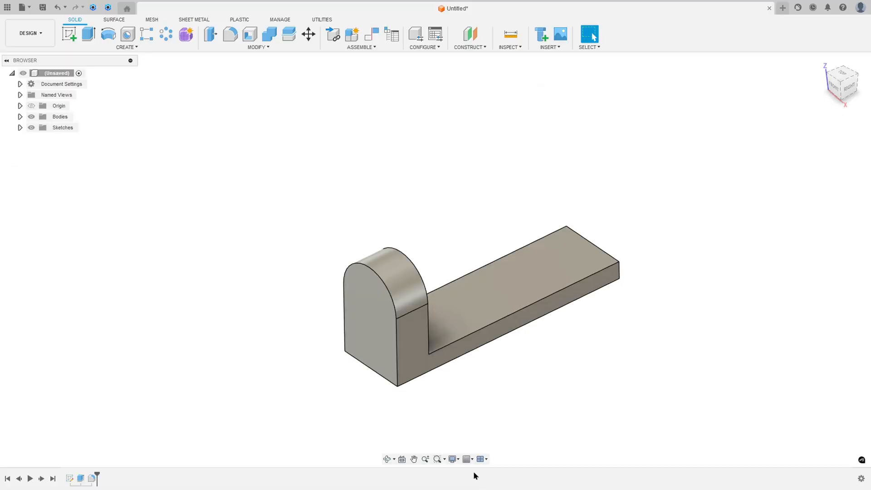
left_click(69, 33)
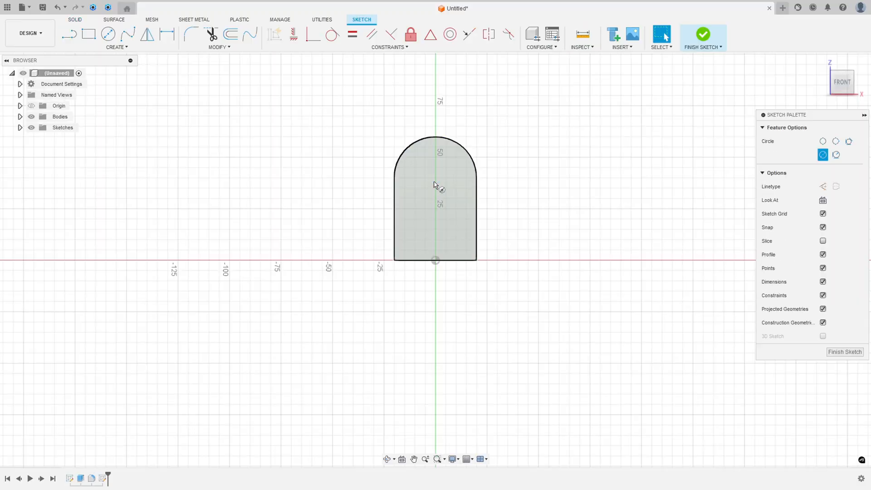
Step: Draw the 20 mm hole circle and slot lines, dimensioned 4.00 from centre line and 25.00 high
left_click(108, 33)
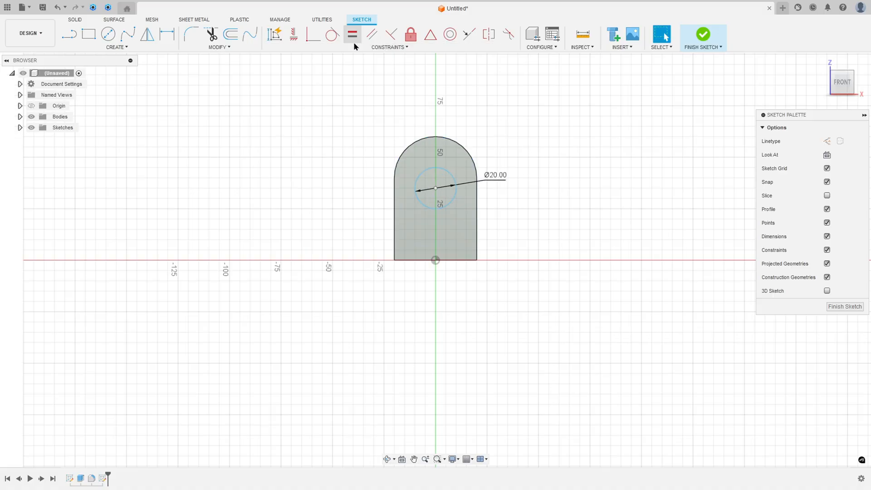
left_click(422, 177)
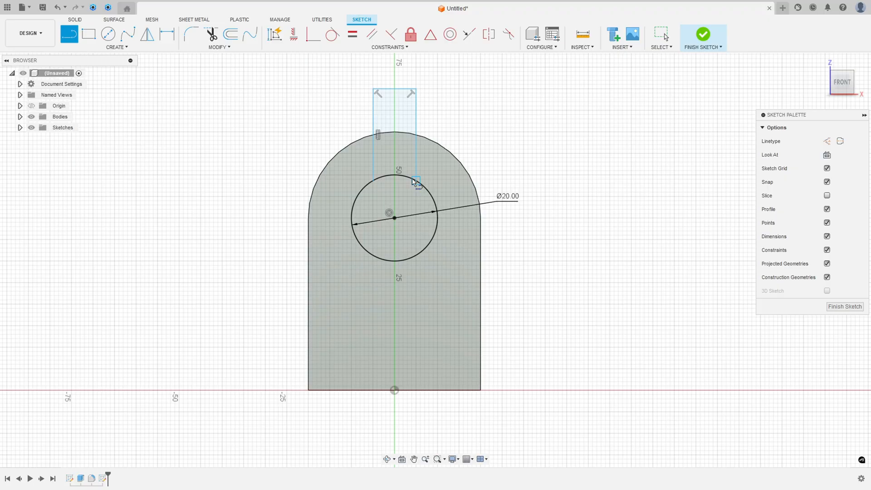
mouse_move(167, 33)
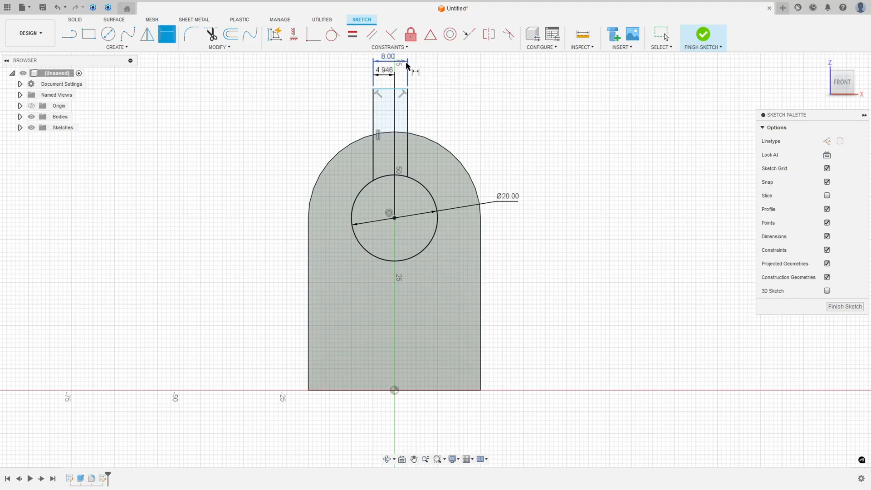
double_click(383, 70)
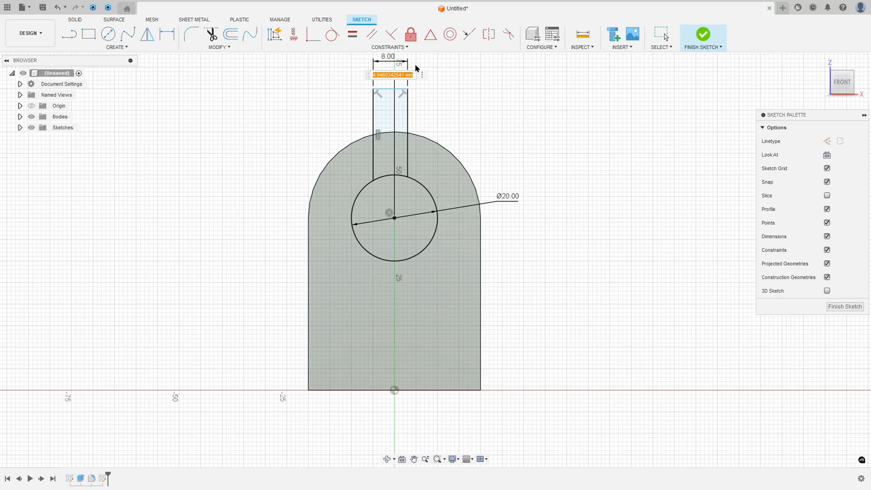
type("4.00")
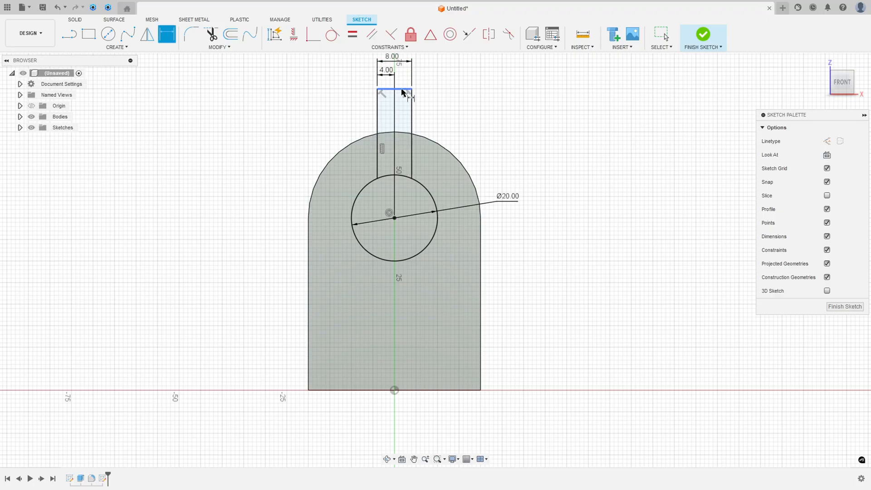
left_click(395, 87)
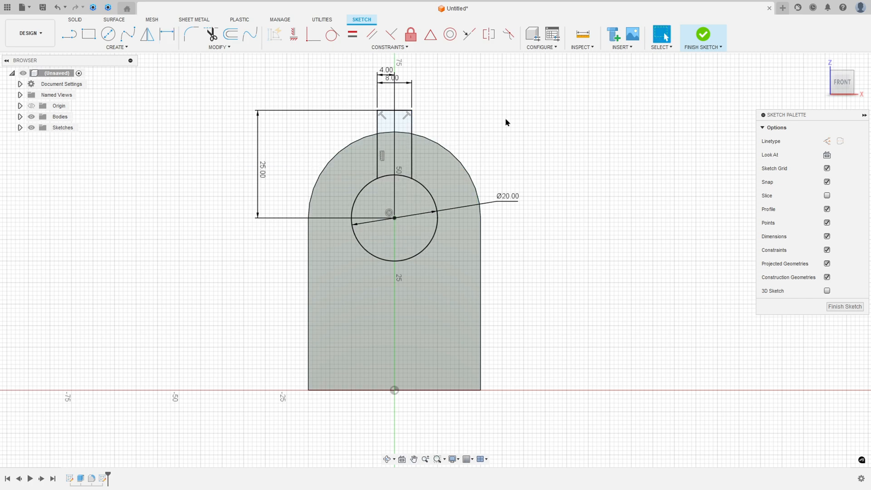
Step: Trim the circle at the slot, make the inner arc construction geometry, and finish the sketch
left_click(219, 47)
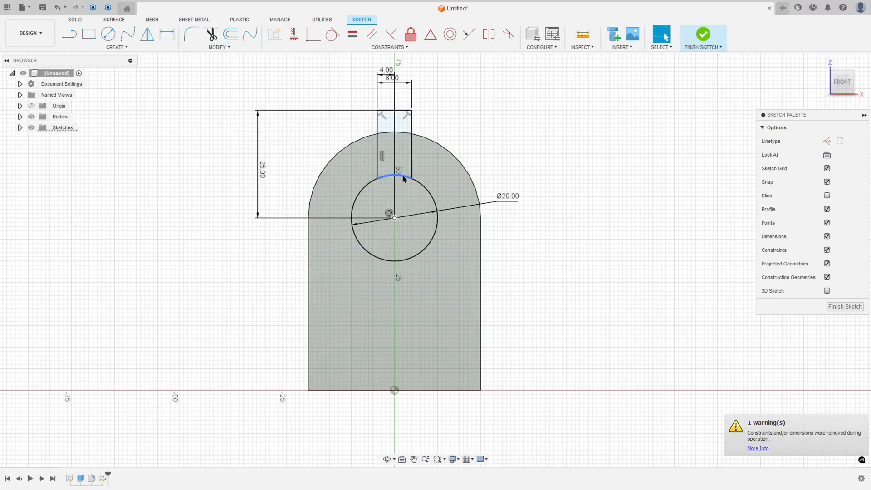
left_click(397, 177)
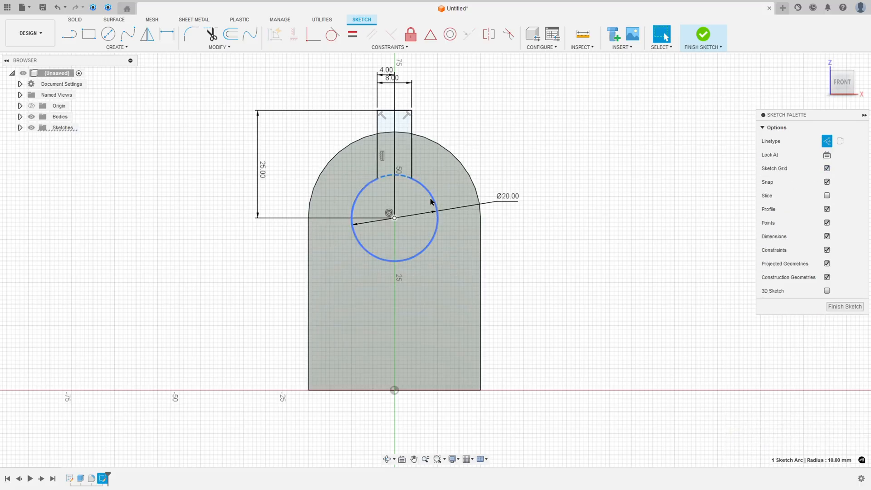
left_click(680, 127)
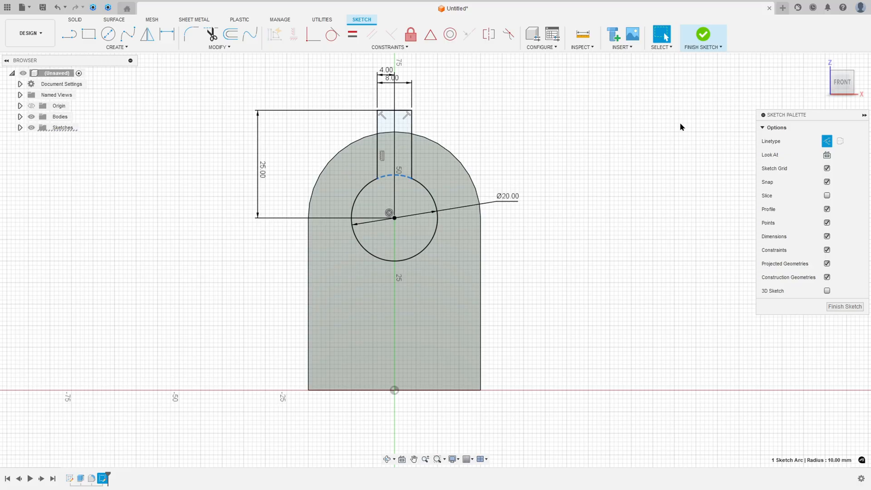
left_click(703, 34)
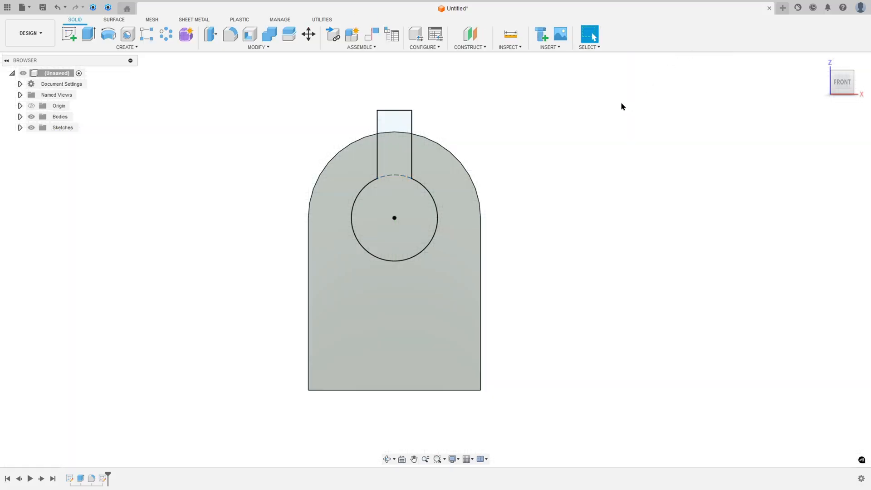
Step: Cut the keyhole profile through the upright with an Extent All extrusion
left_click(88, 34)
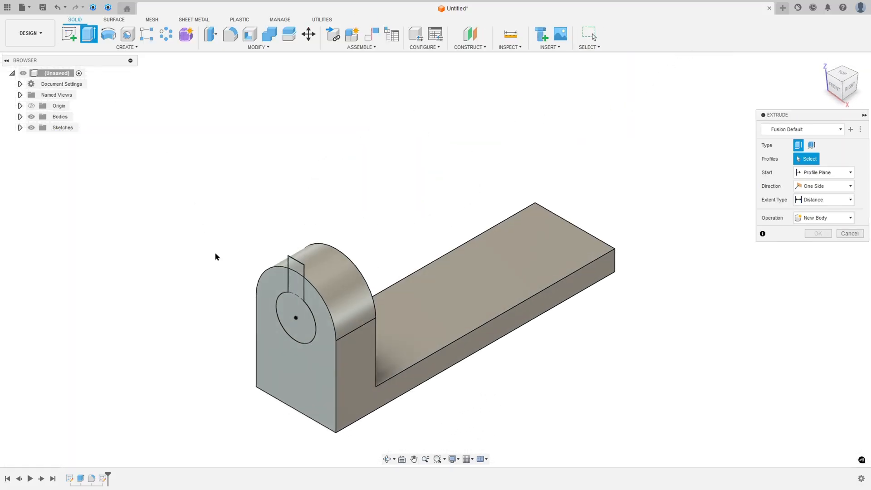
left_click(296, 311)
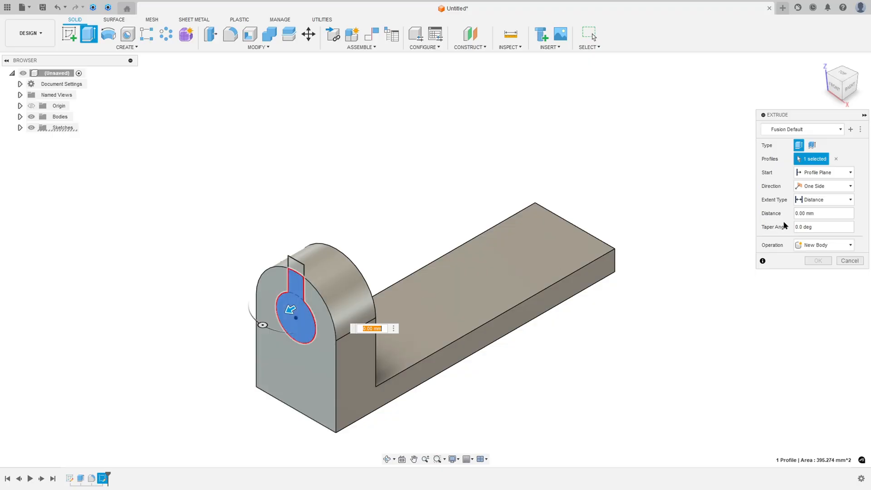
left_click(823, 198)
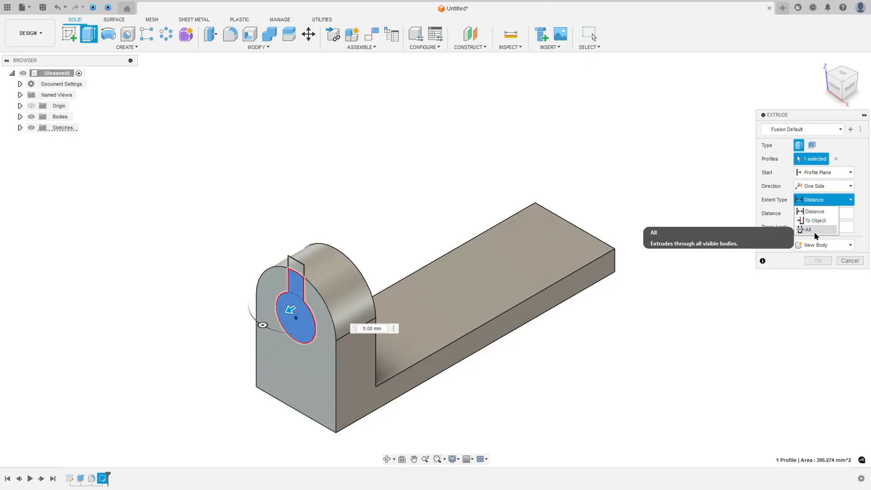
left_click(807, 230)
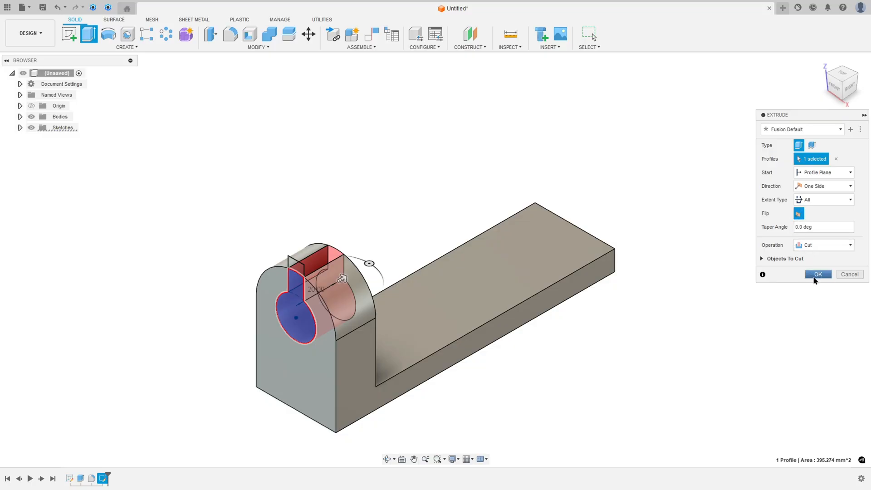
left_click(818, 274)
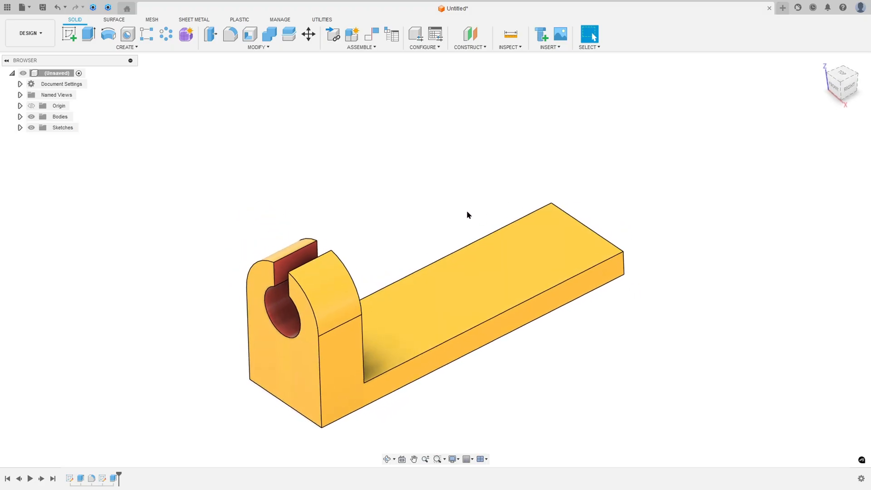
Step: Mirror the slotted upright body to the plate's other end as a Join, completing the U bracket
left_click(125, 47)
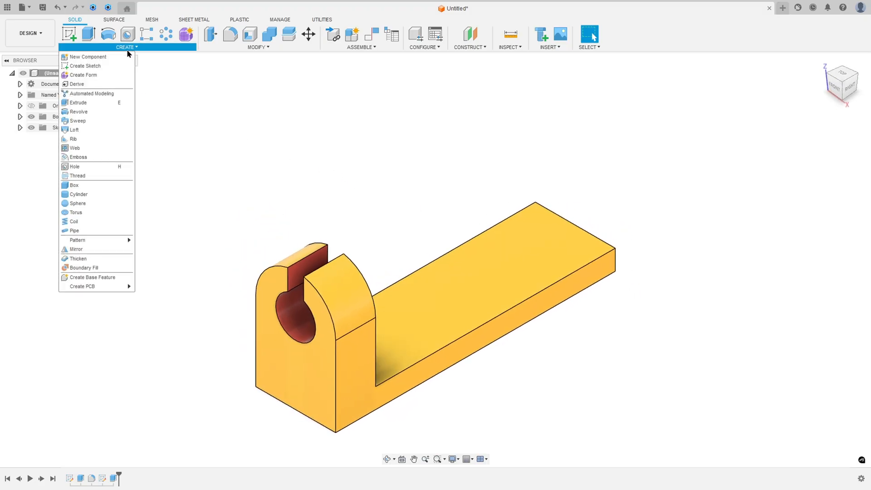
left_click(77, 248)
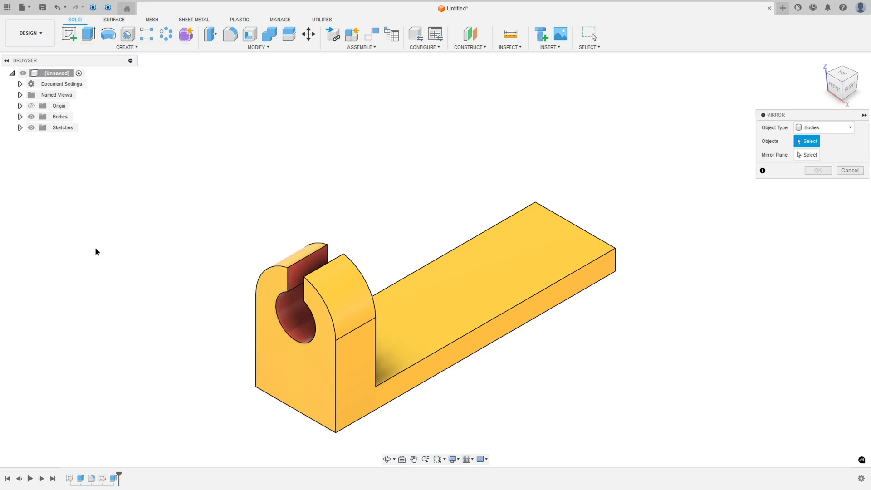
left_click(824, 127)
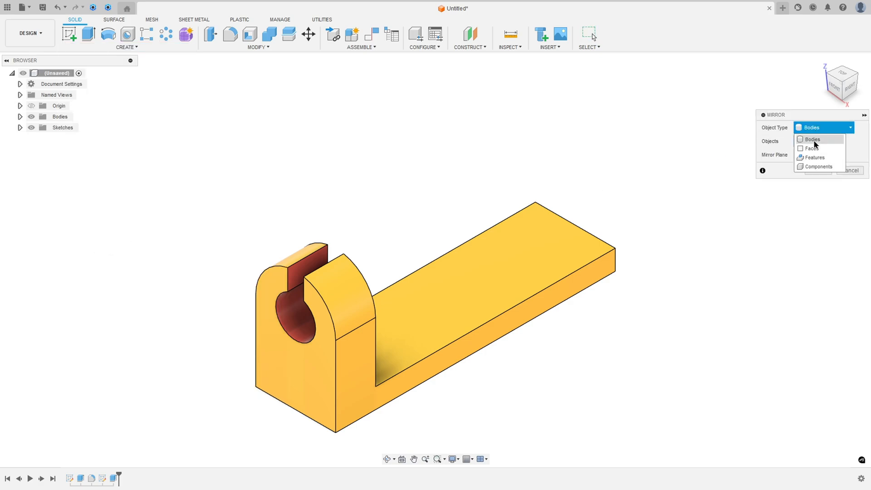
left_click(811, 138)
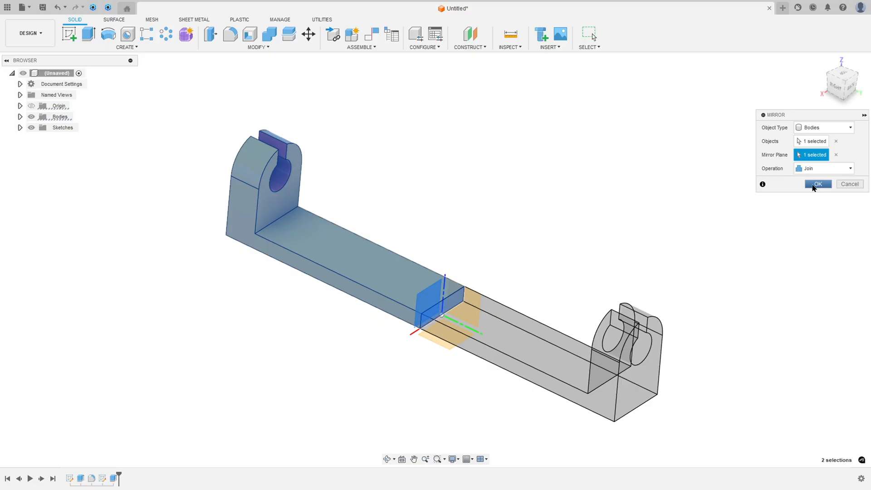
left_click(817, 184)
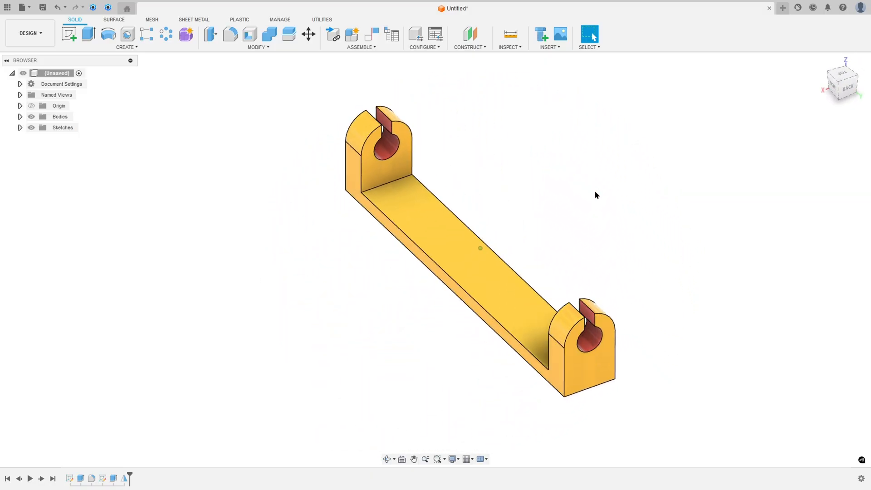
left_click_drag(500, 250, 595, 198)
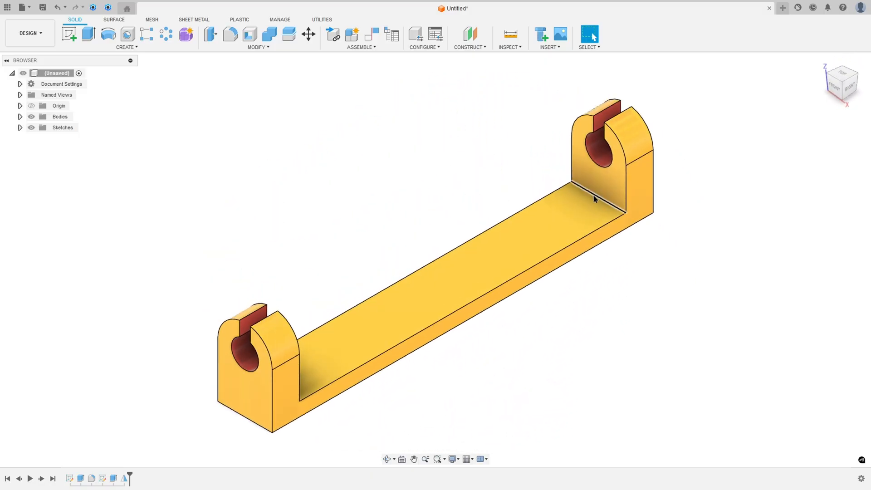